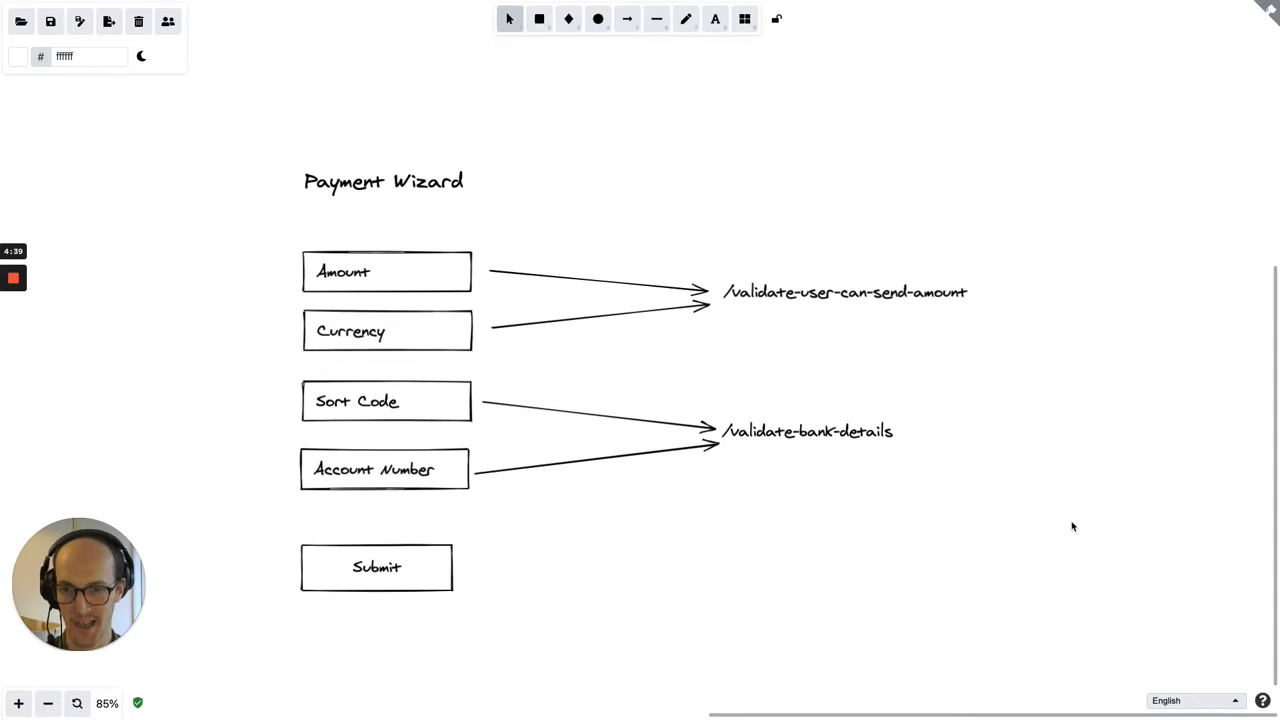
mouse_move(379, 270)
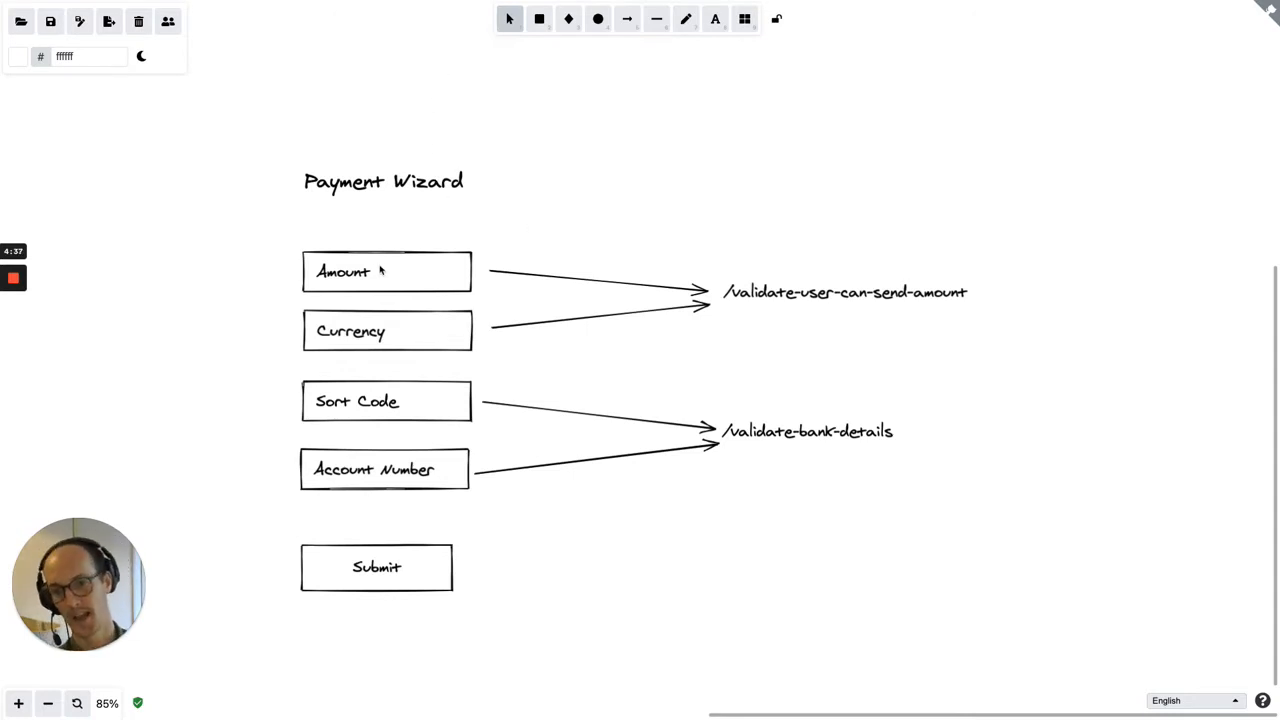
Step: Select and inspect the existing endpoint labels, Sort Code text, and Amount/Currency boxes
left_click(350, 331)
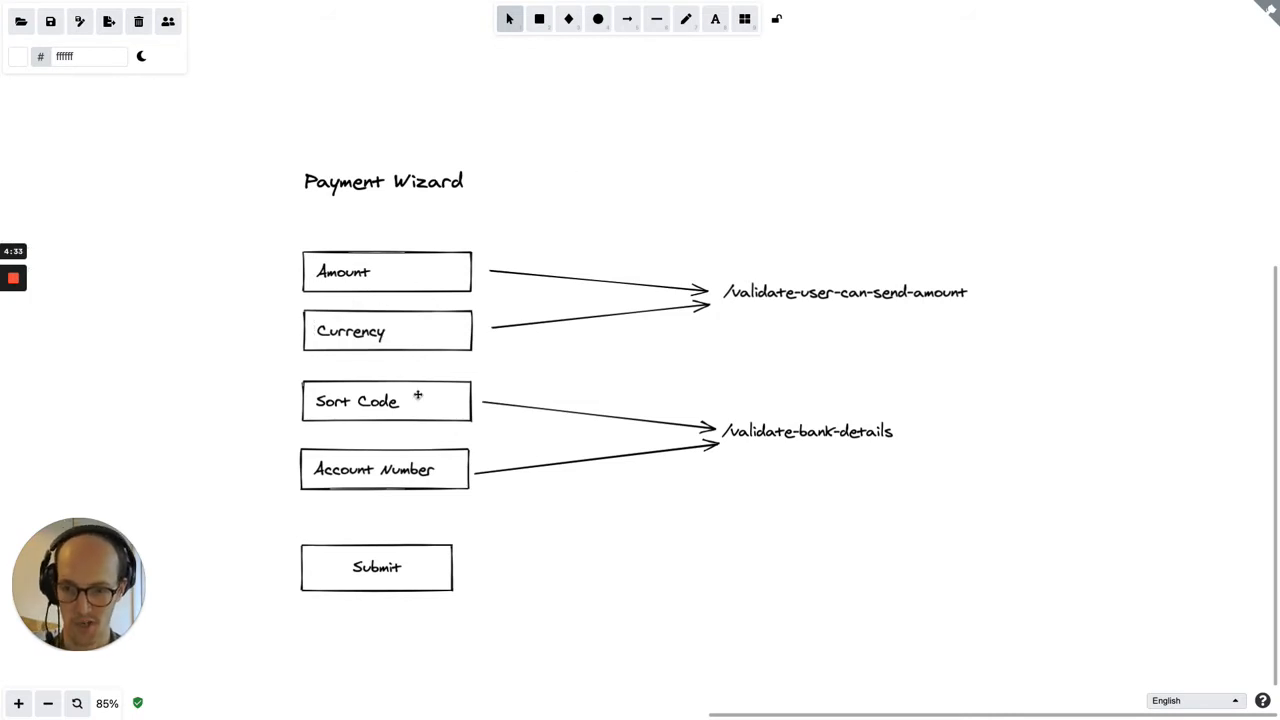
left_click(385, 469)
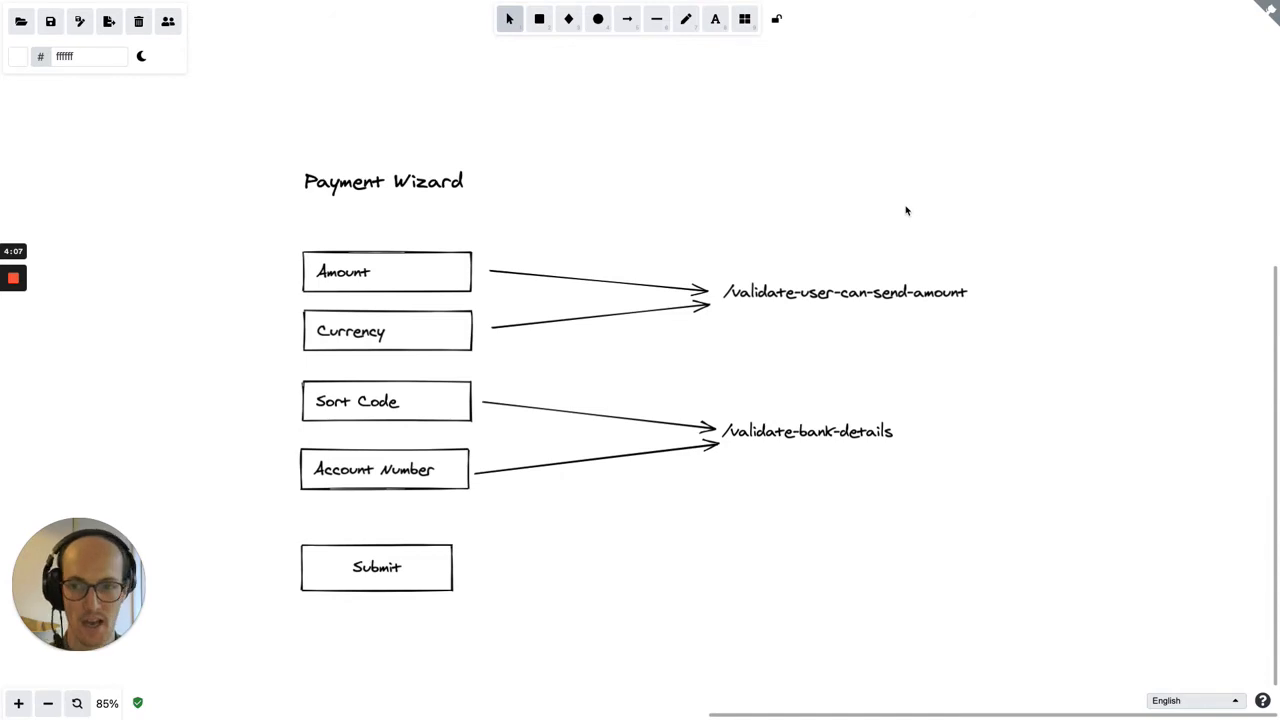
mouse_move(436, 256)
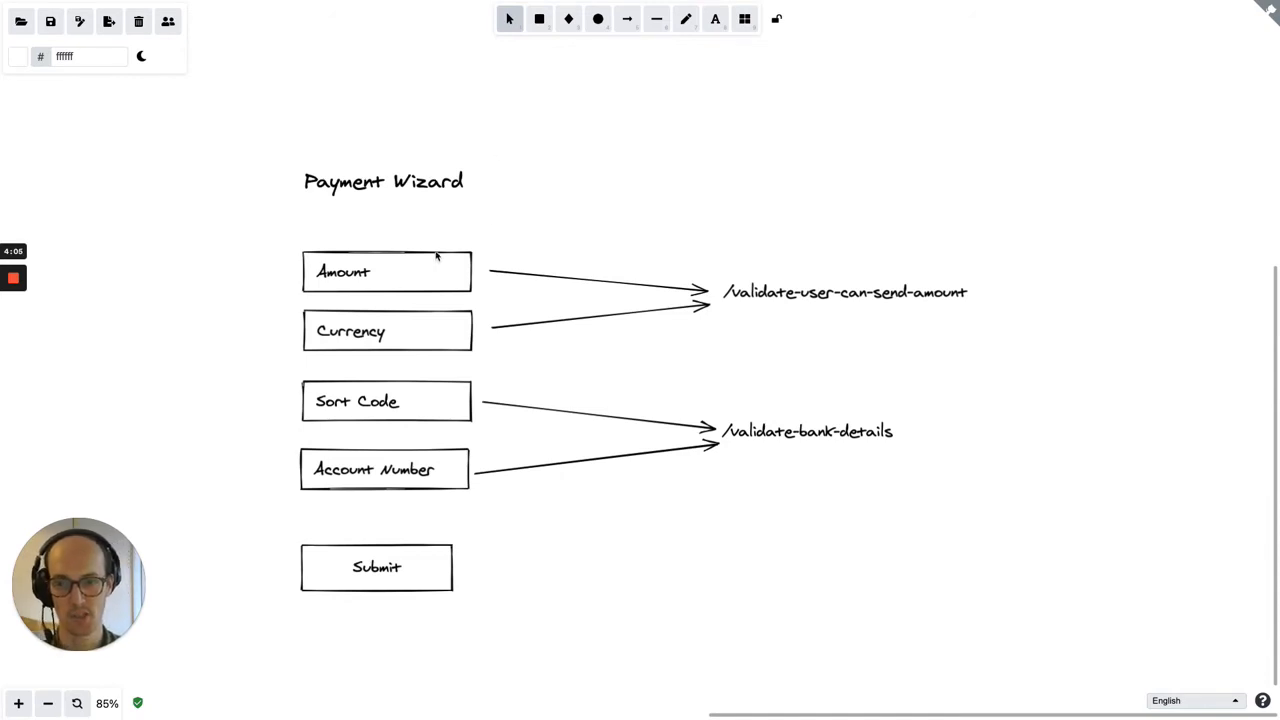
left_click(845, 292)
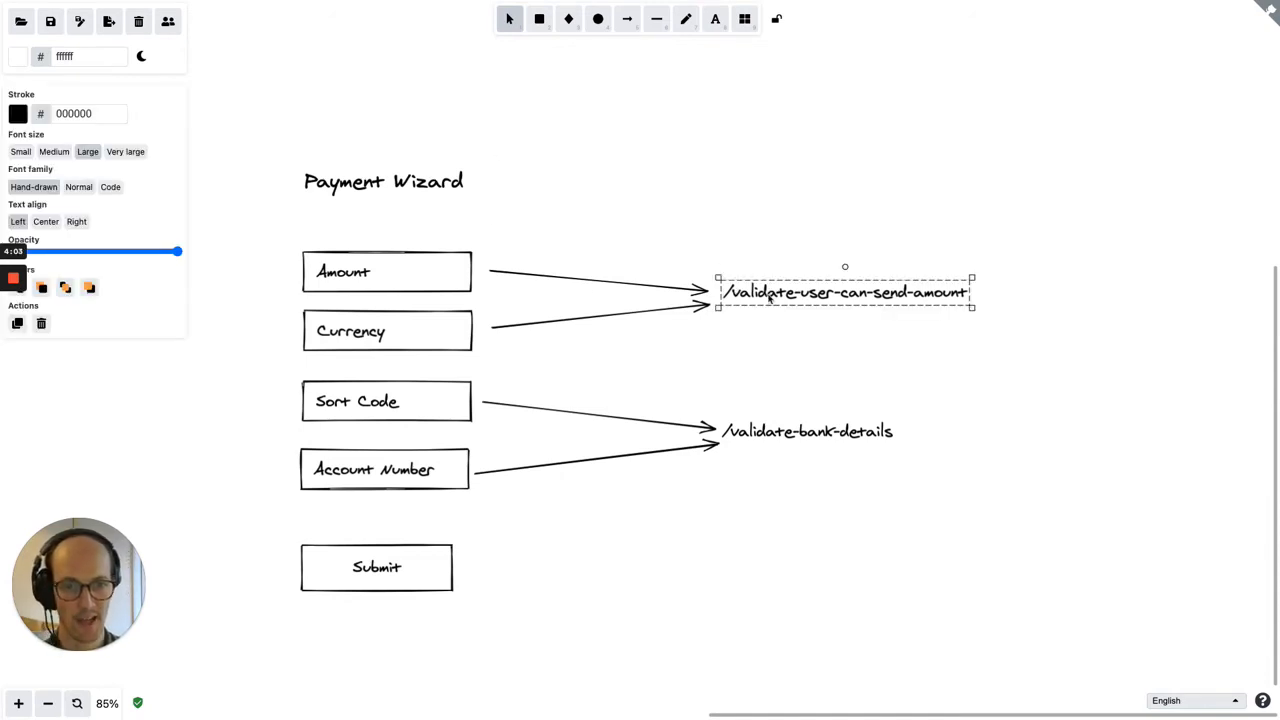
left_click(629, 178)
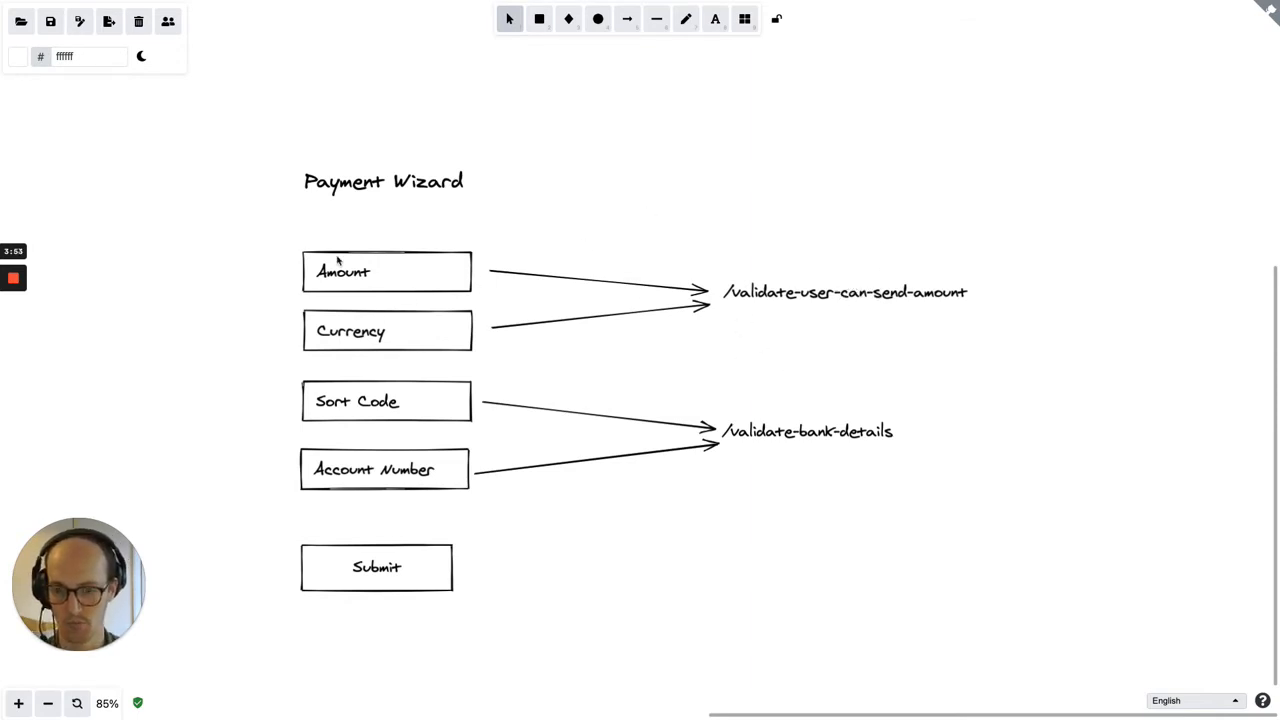
mouse_move(633, 277)
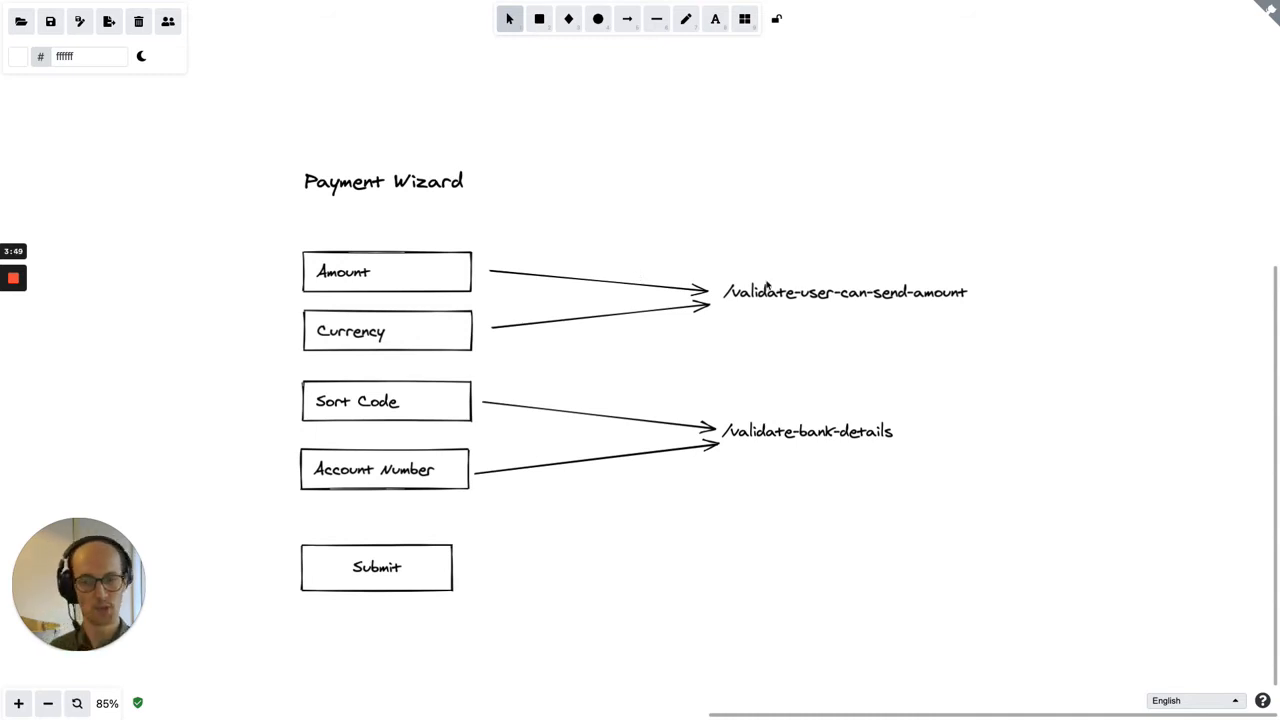
left_click(845, 292)
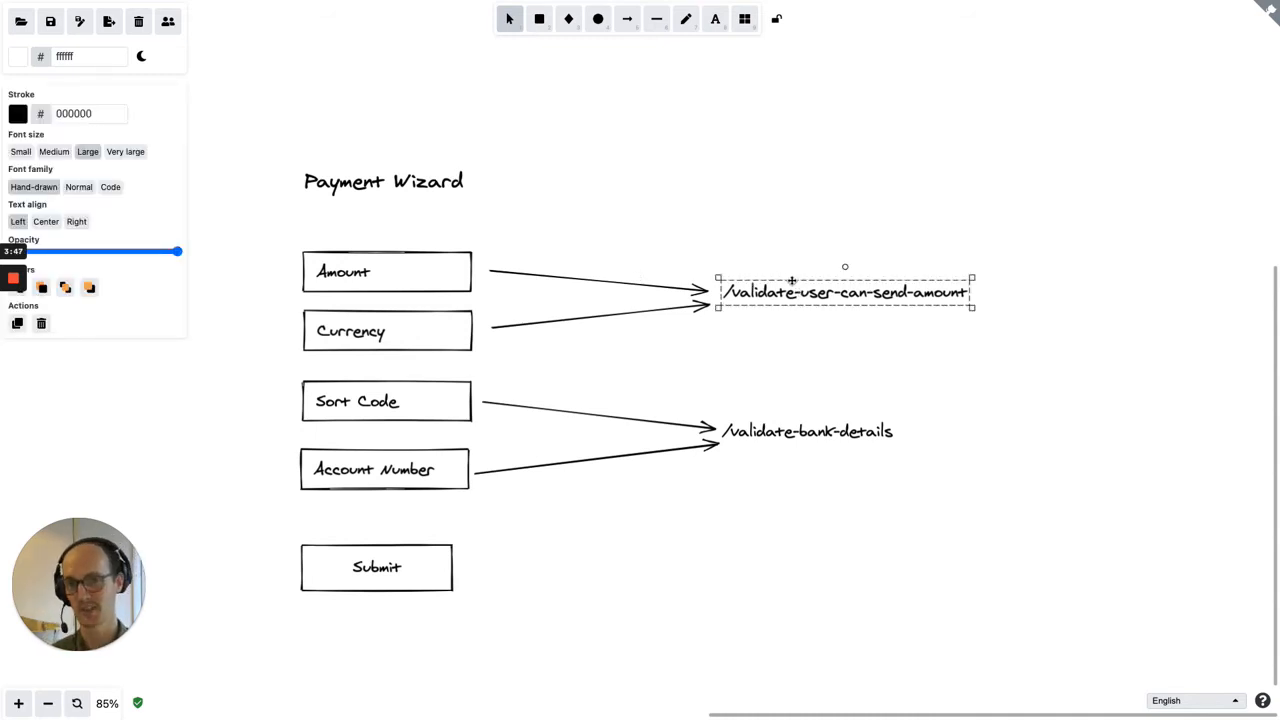
mouse_move(740, 240)
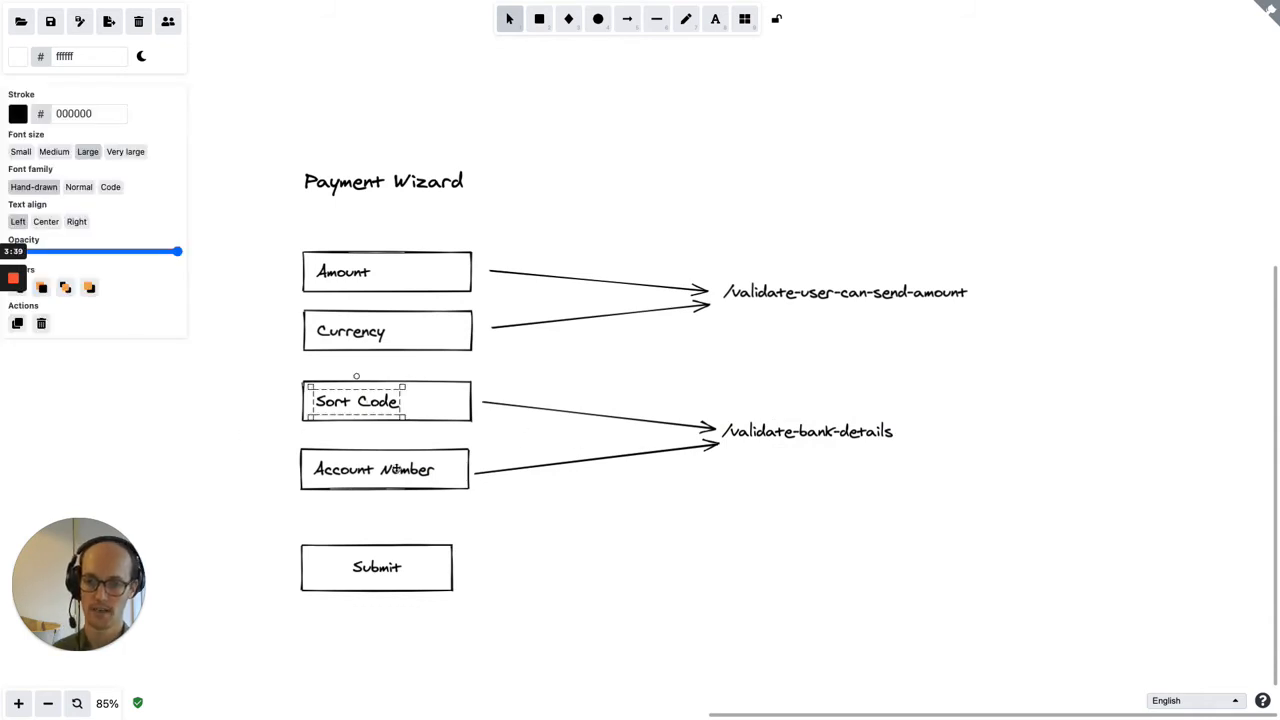
left_click(807, 431)
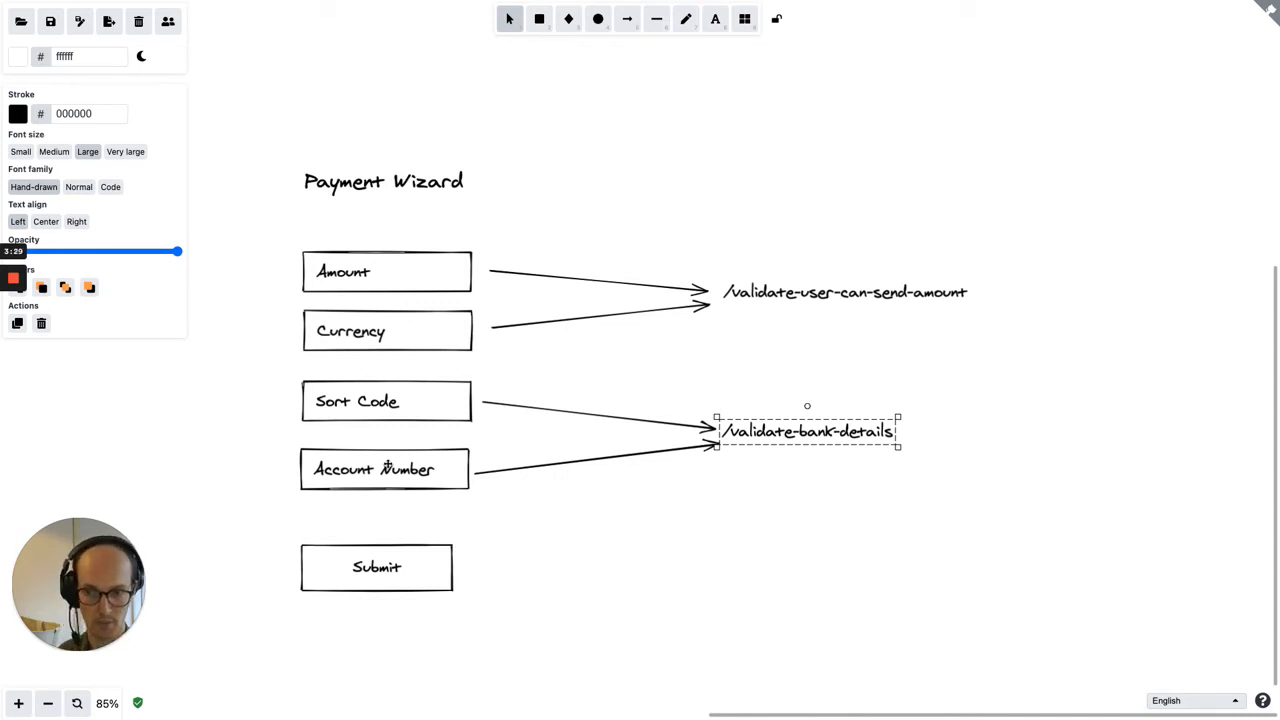
left_click(618, 393)
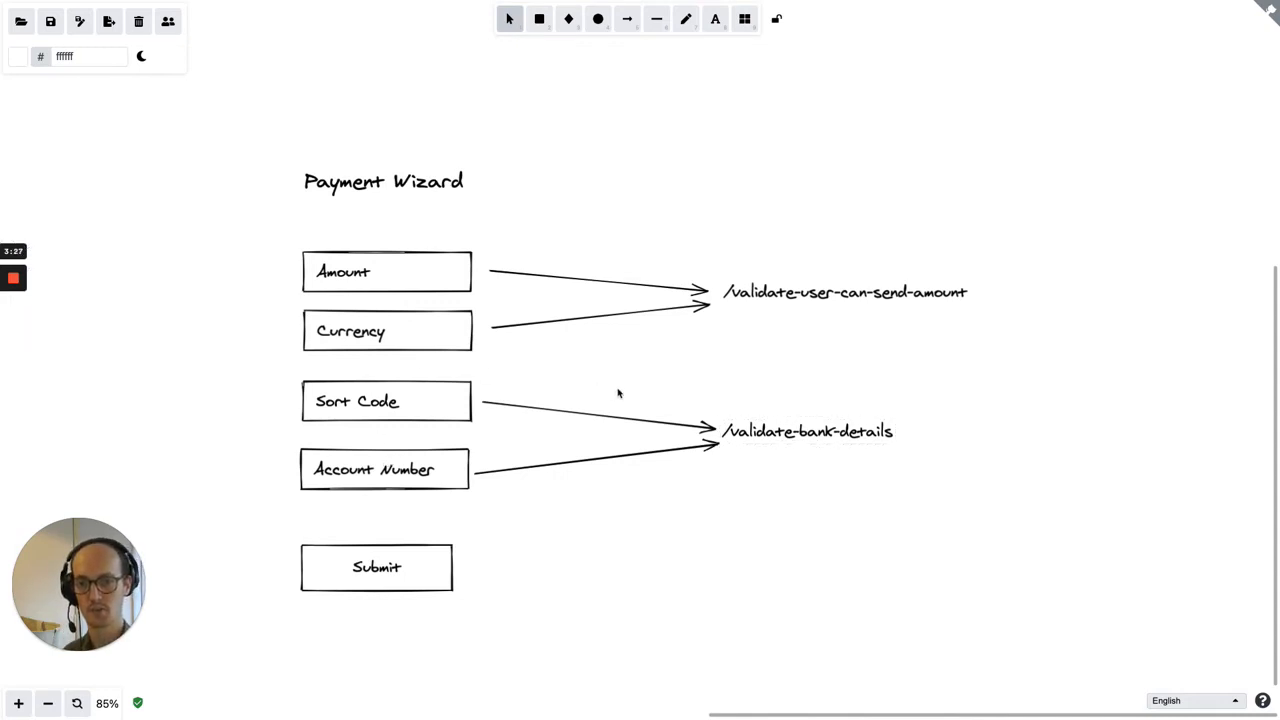
mouse_move(434, 361)
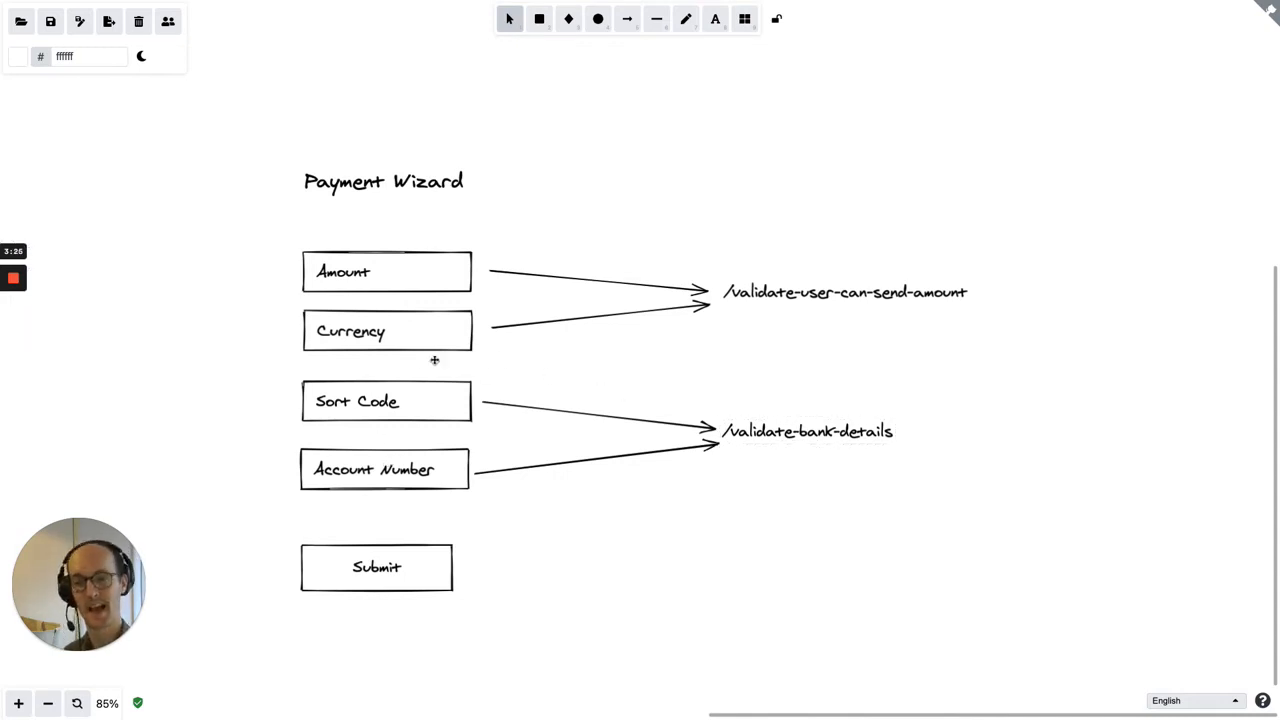
left_click_drag(275, 225, 835, 370)
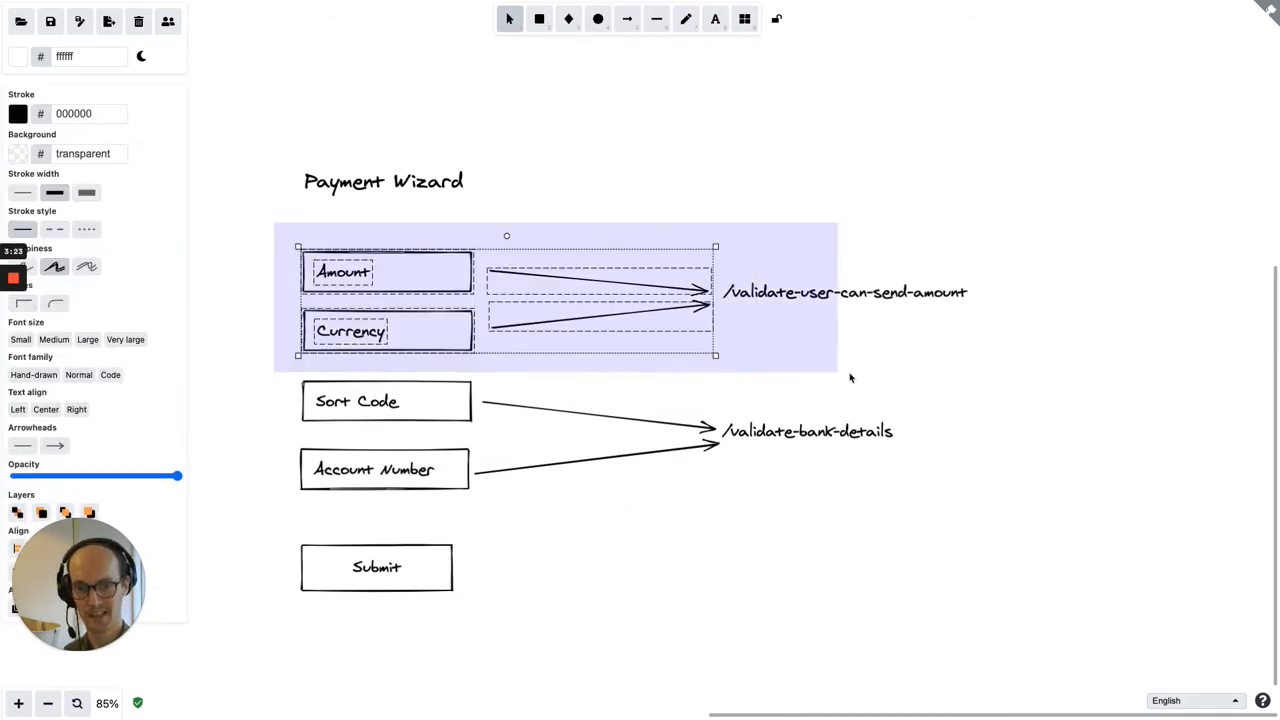
left_click(1060, 247)
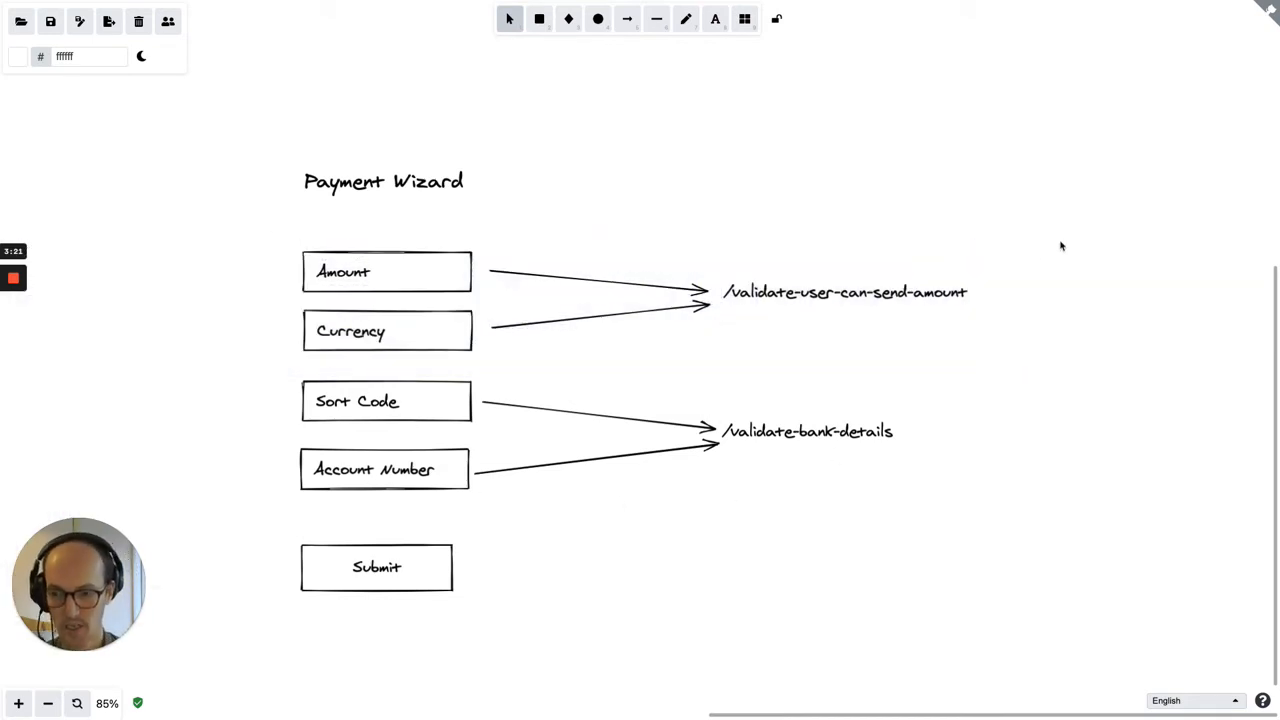
mouse_move(495, 617)
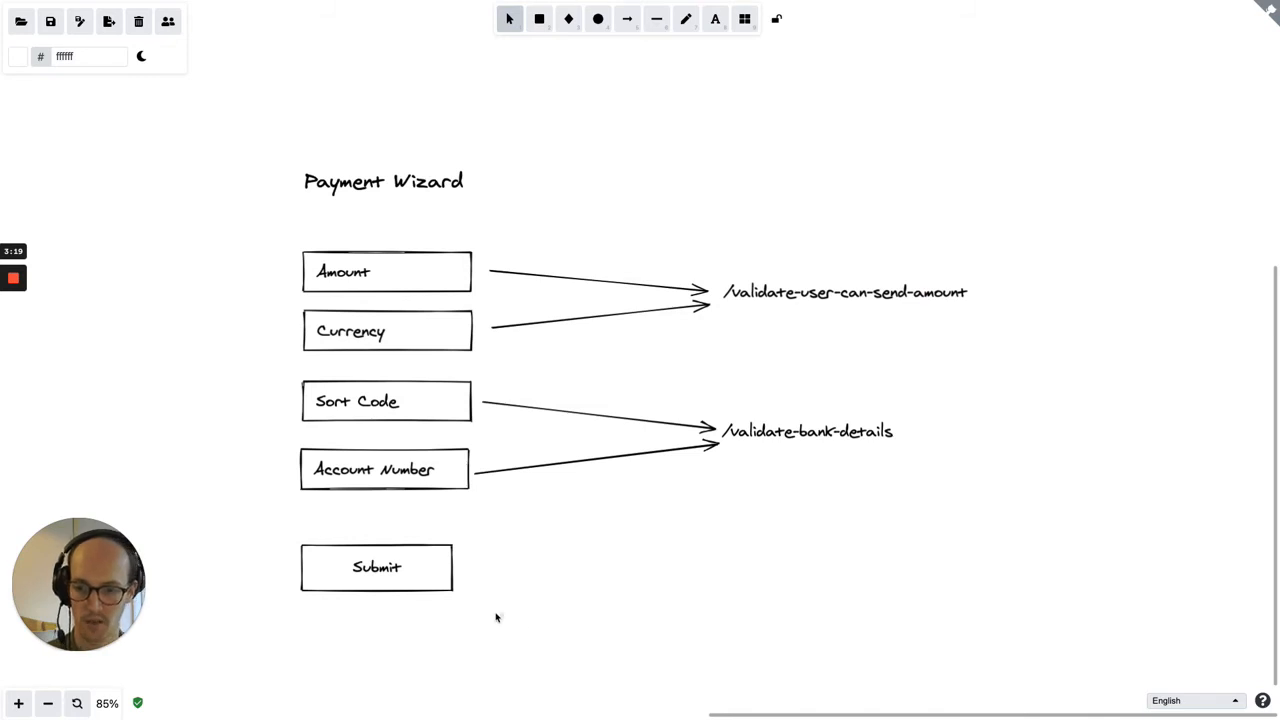
mouse_move(642, 574)
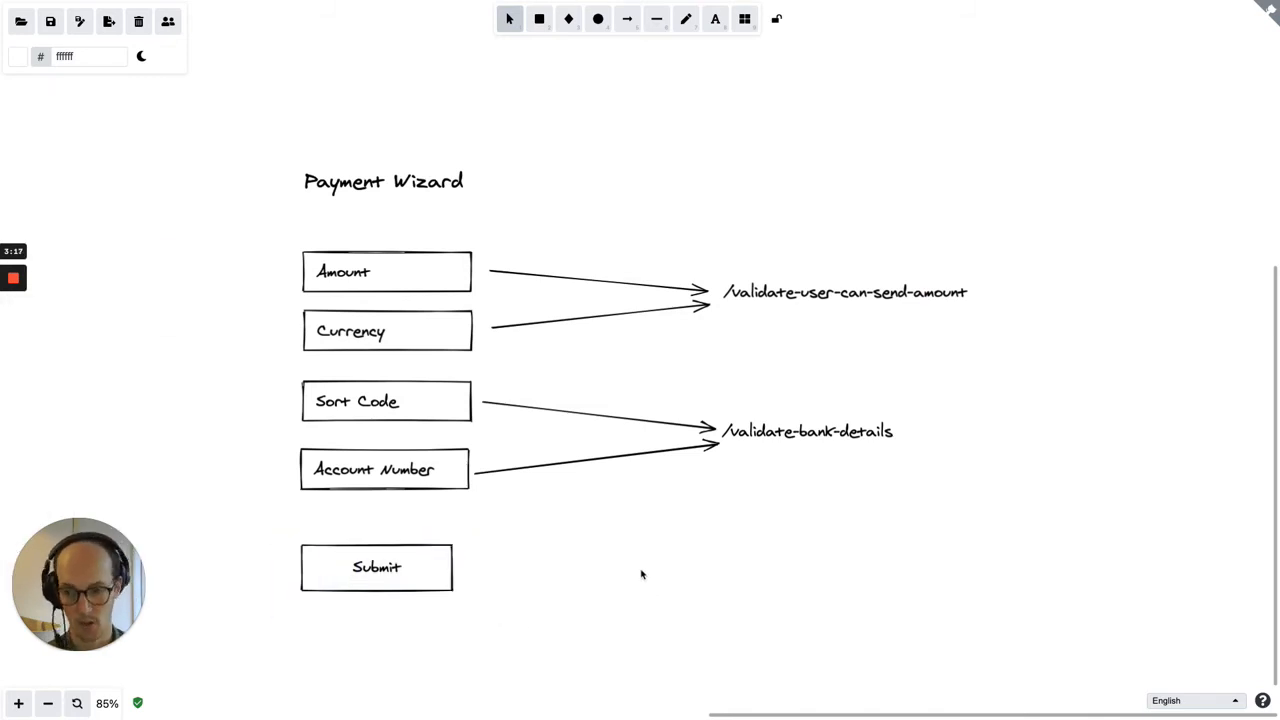
mouse_move(656, 297)
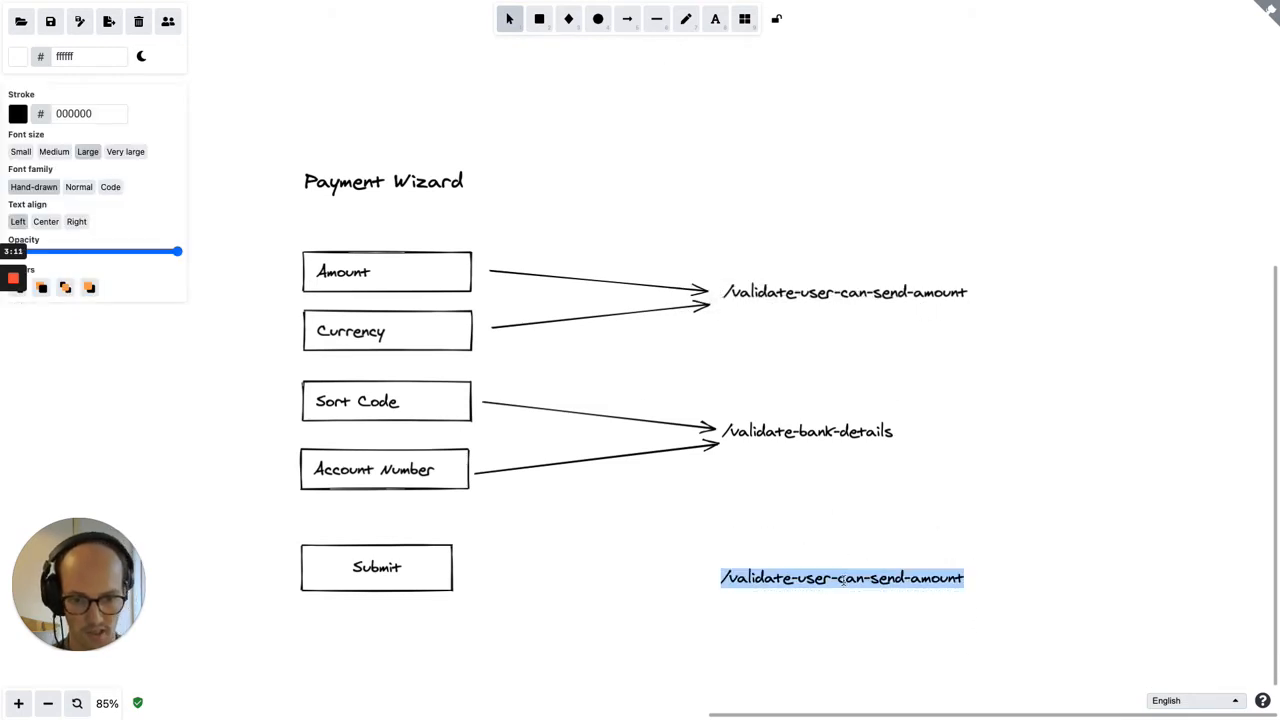
Step: Type the '/submit-transaction' label beside Submit and draw an arrow from Submit to it
type("/submi")
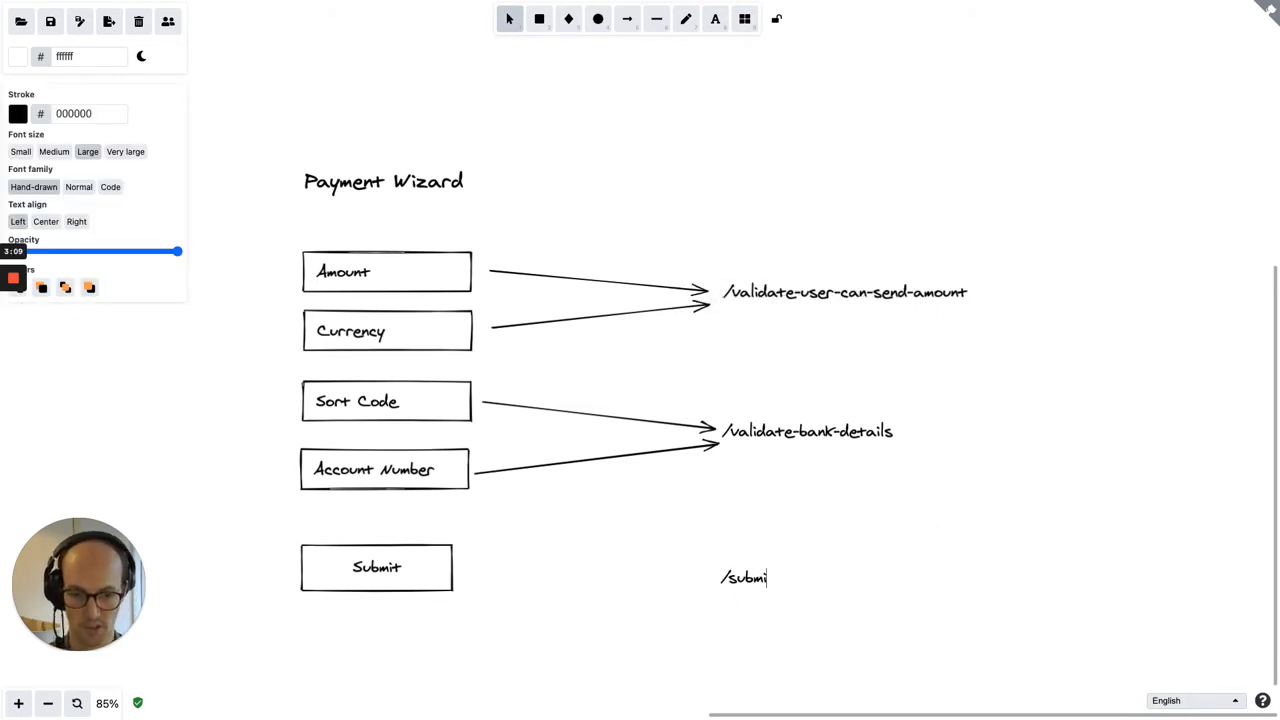
type("-transactio")
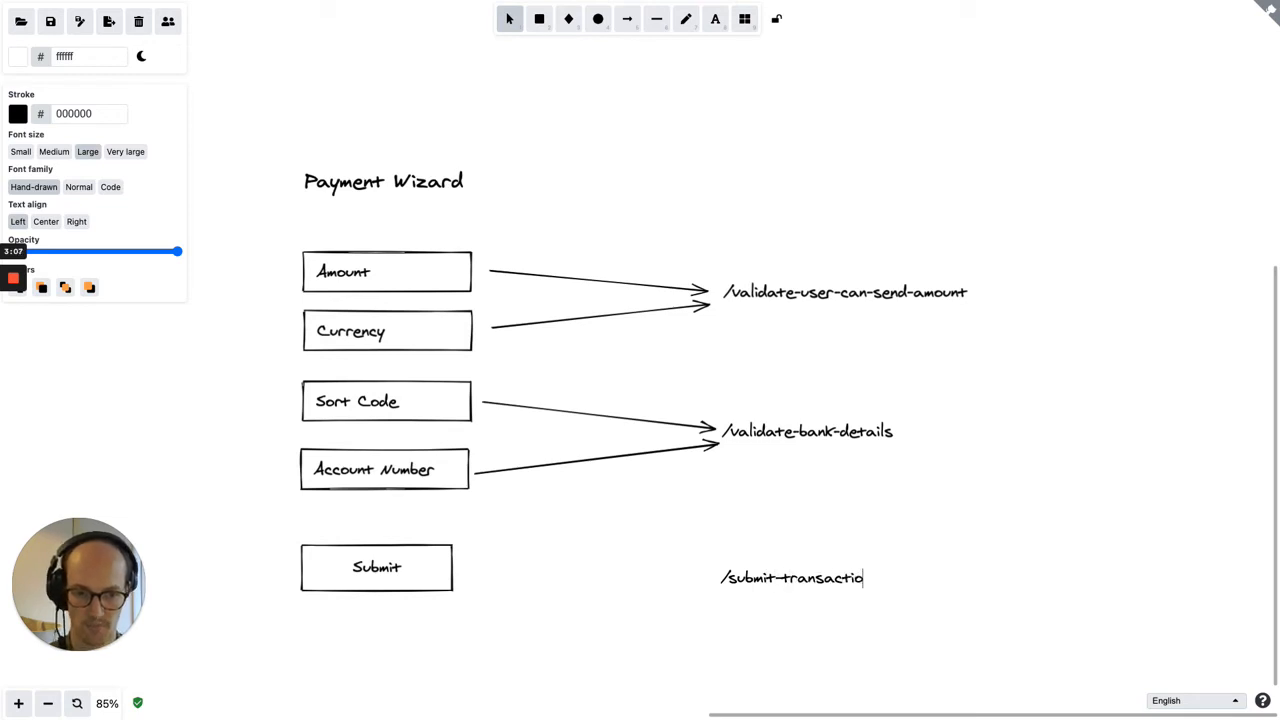
left_click(627, 18)
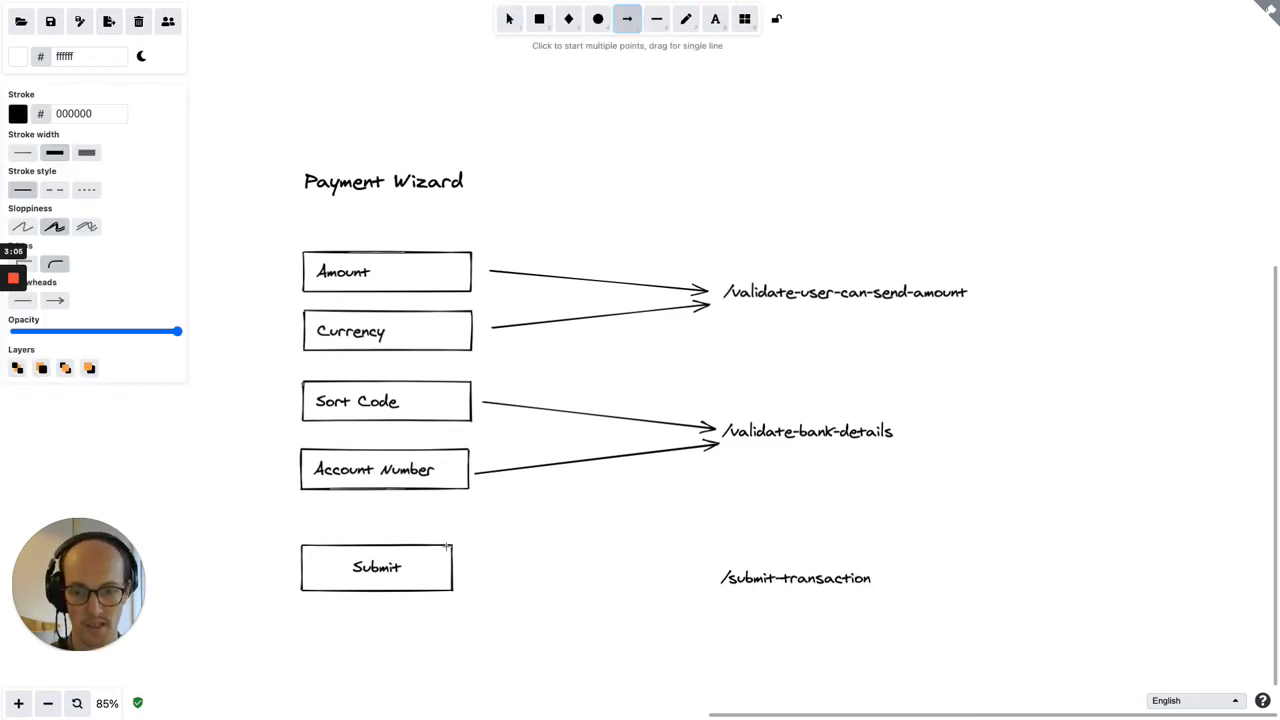
left_click_drag(455, 567, 710, 577)
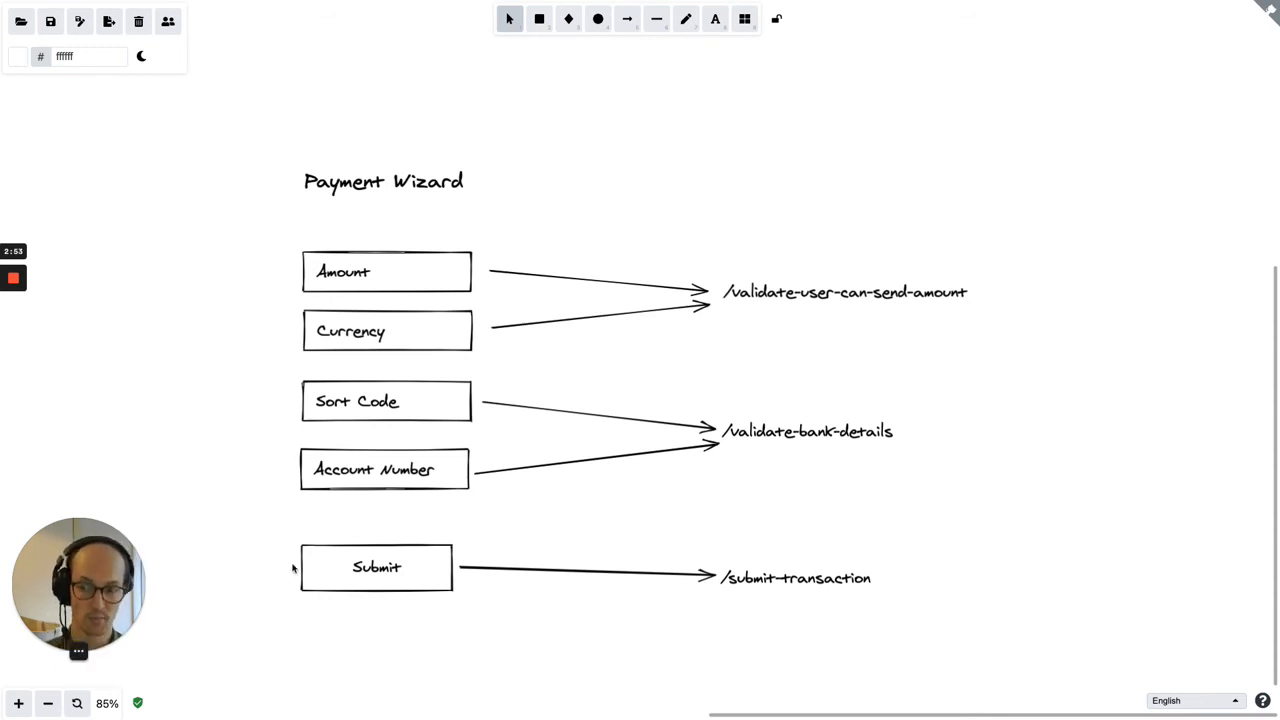
mouse_move(748, 250)
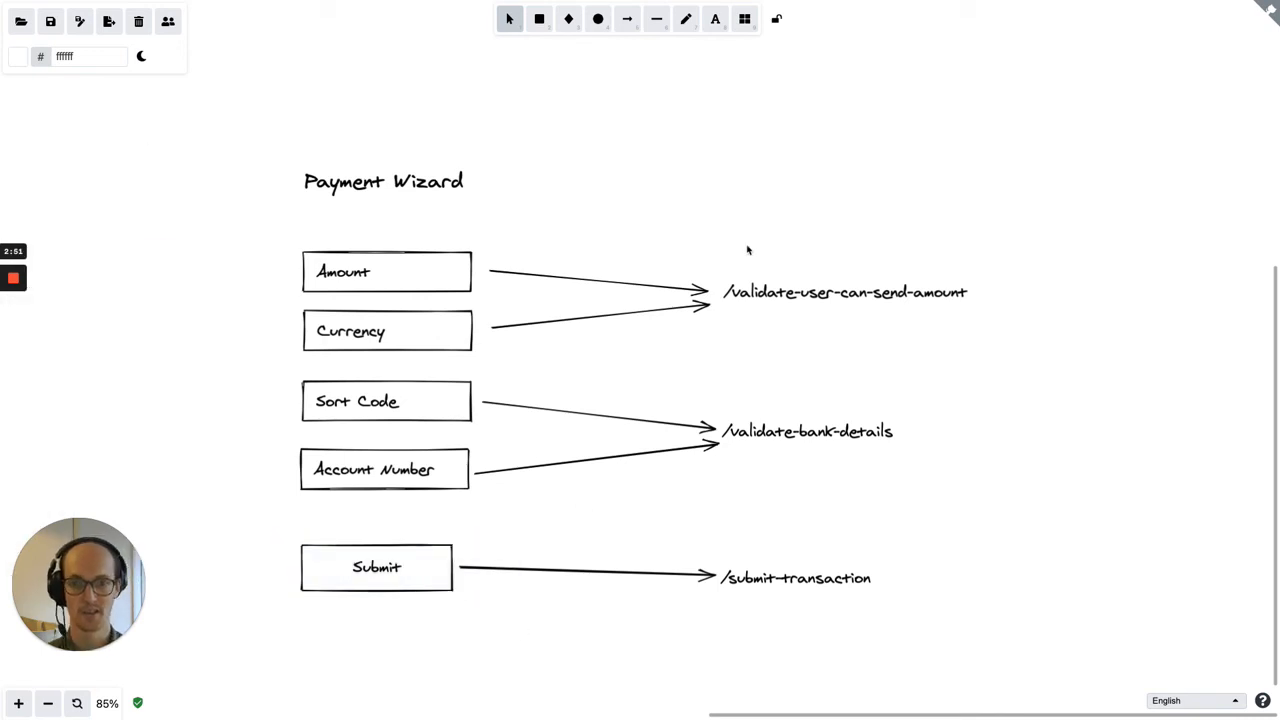
mouse_move(807, 350)
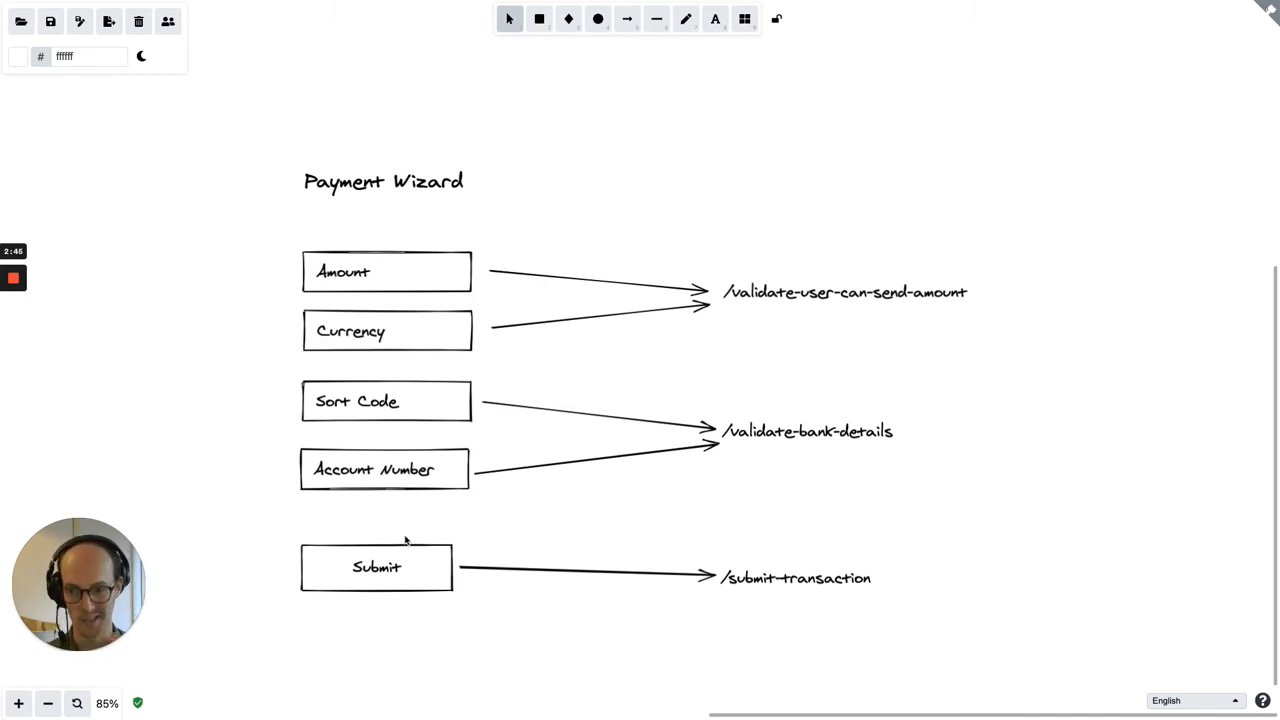
left_click(807, 431)
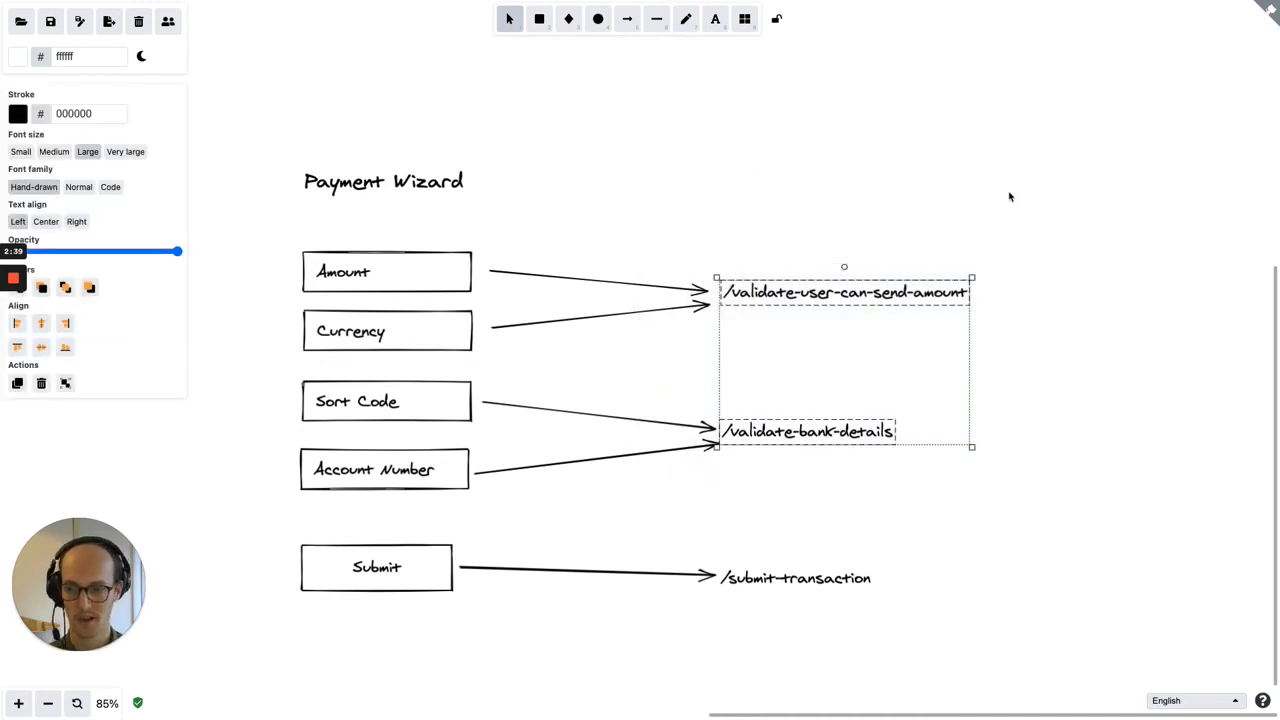
mouse_move(1013, 190)
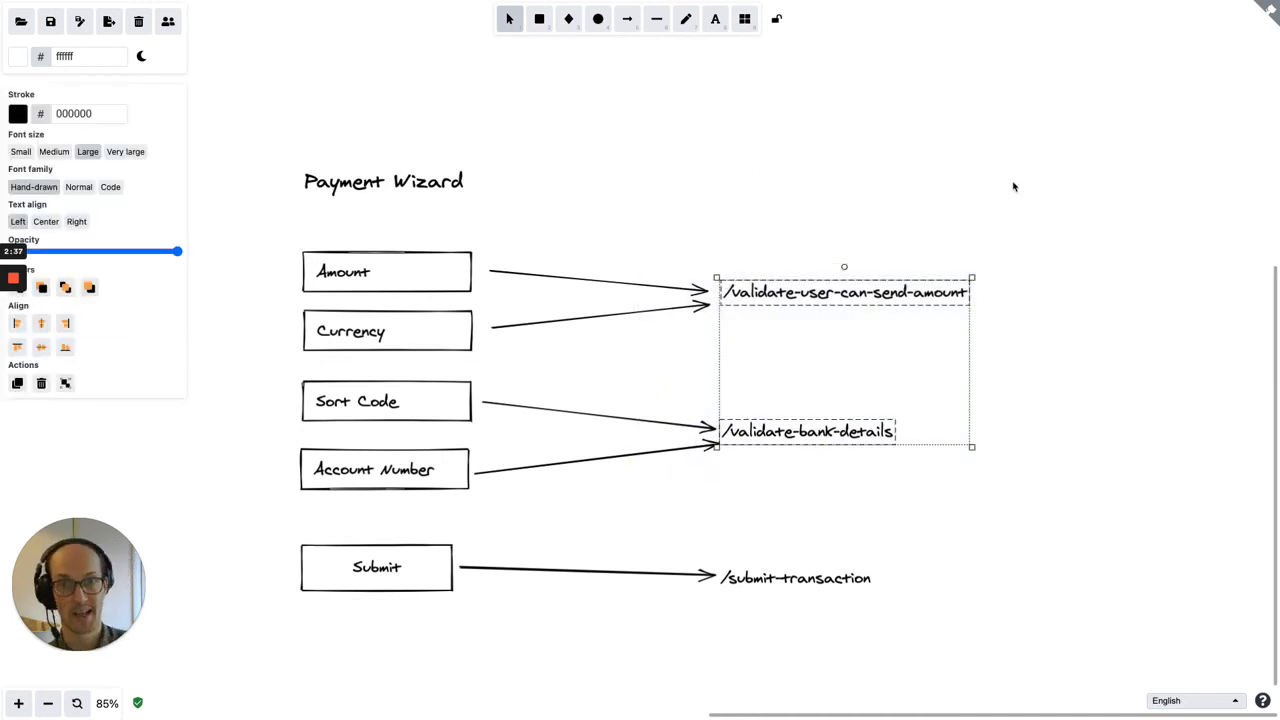
mouse_move(888, 128)
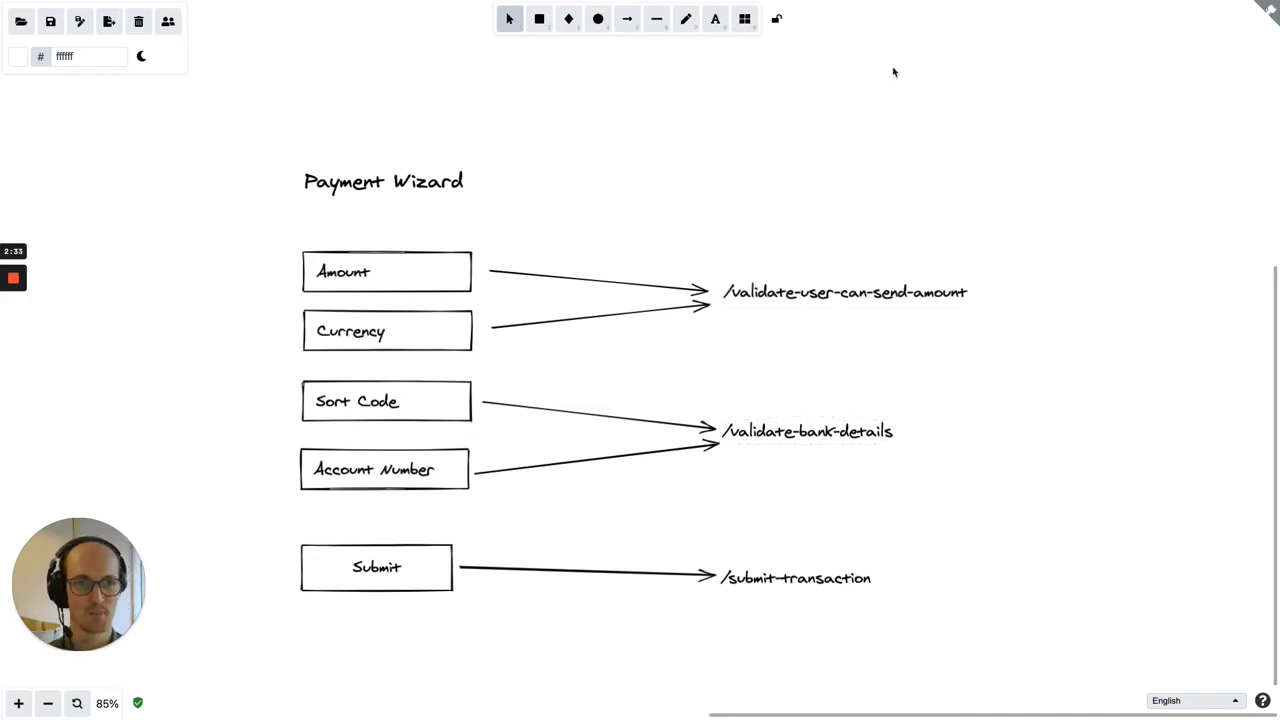
mouse_move(920, 155)
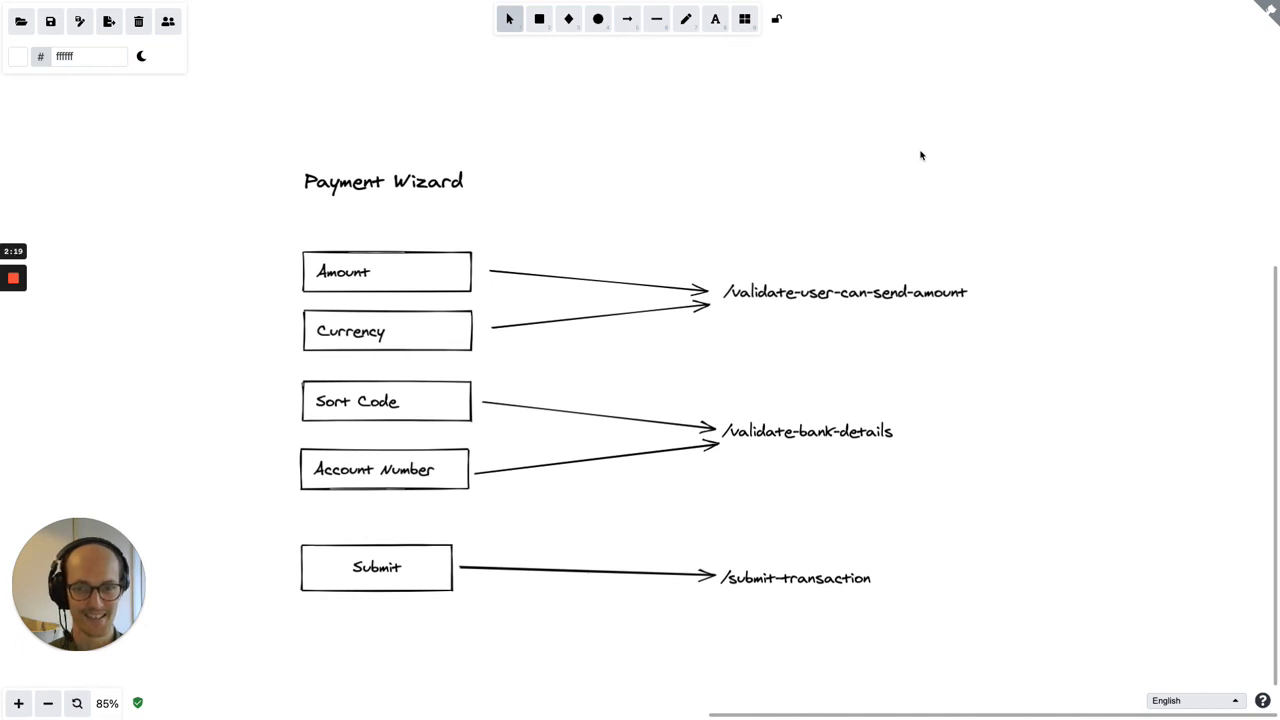
mouse_move(72, 248)
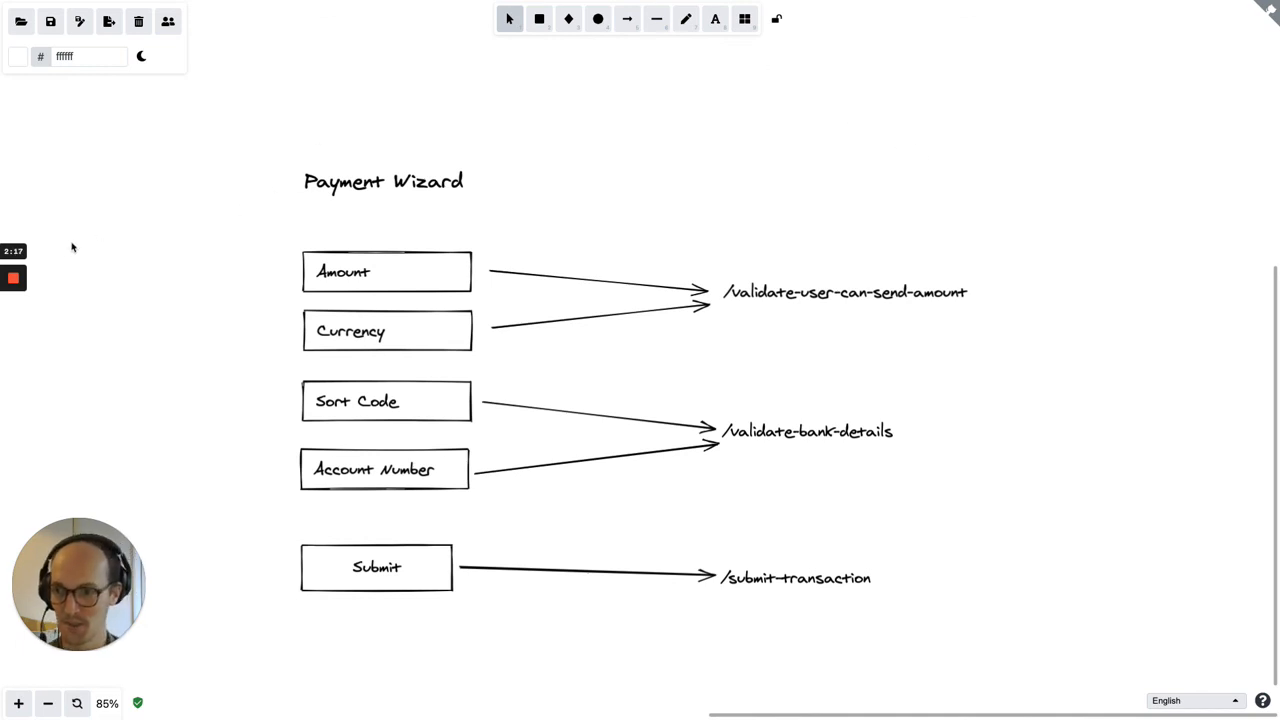